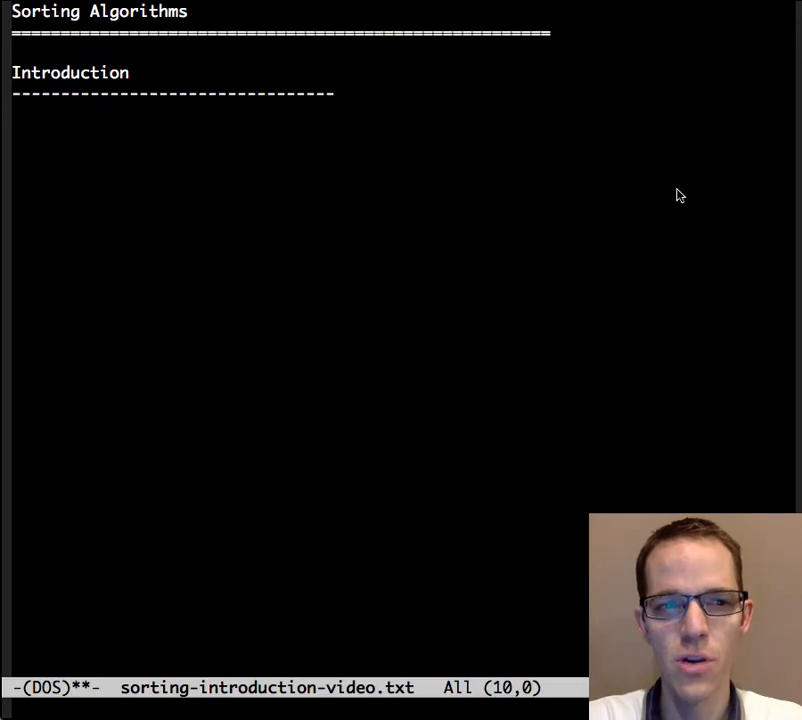
type("Sorting algorithms,")
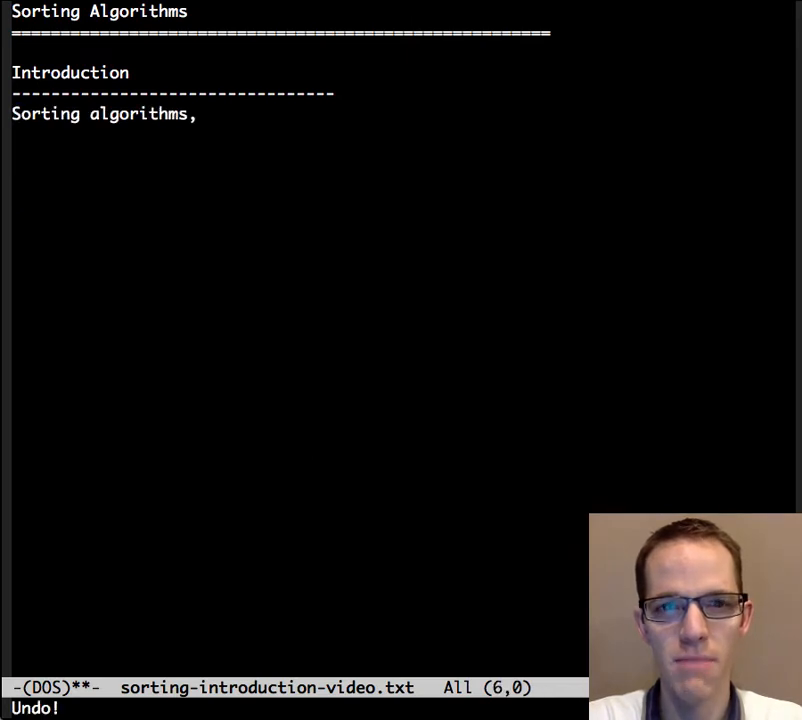
type("sort")
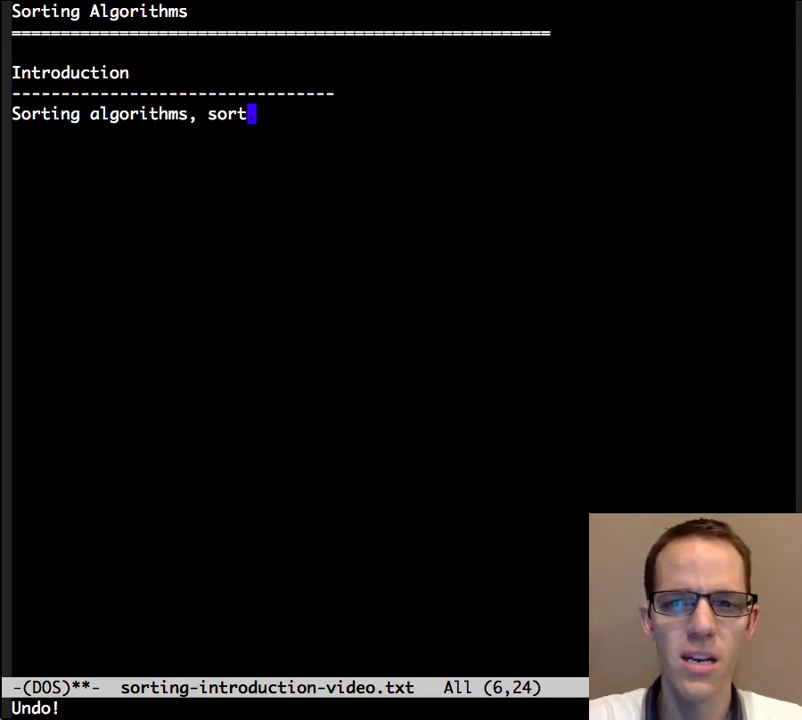
type(".")
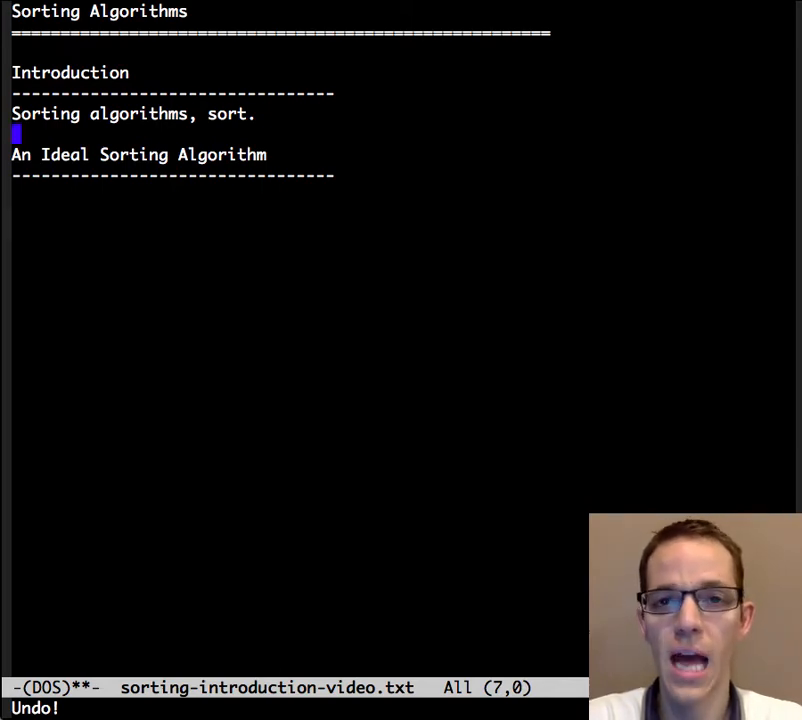
type("Stable:")
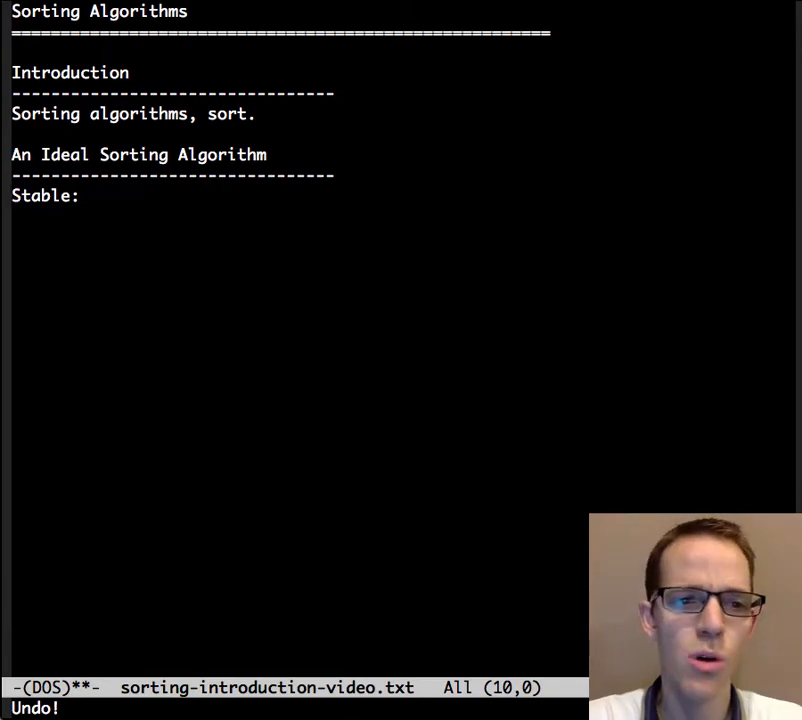
type("Equal keys aren't reordered")
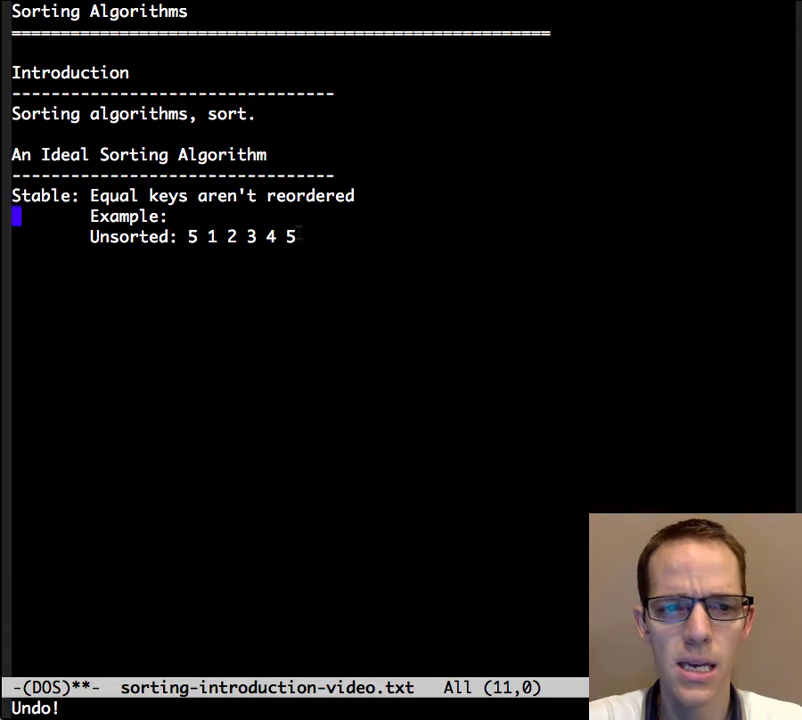
type("a")
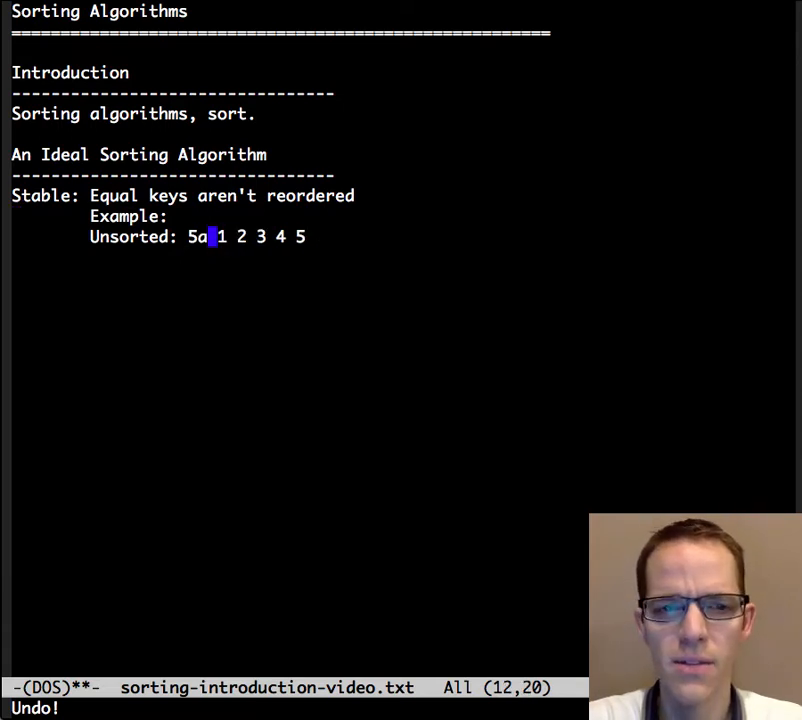
type("5b")
type("Sorted1:  1 2 3 4 5a 5b (stable")
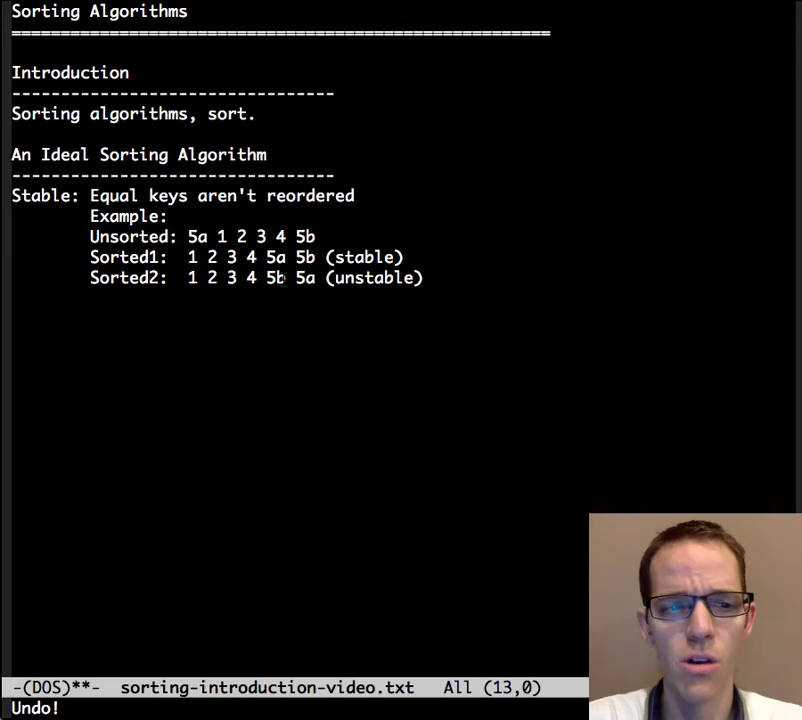
type("Extra space:")
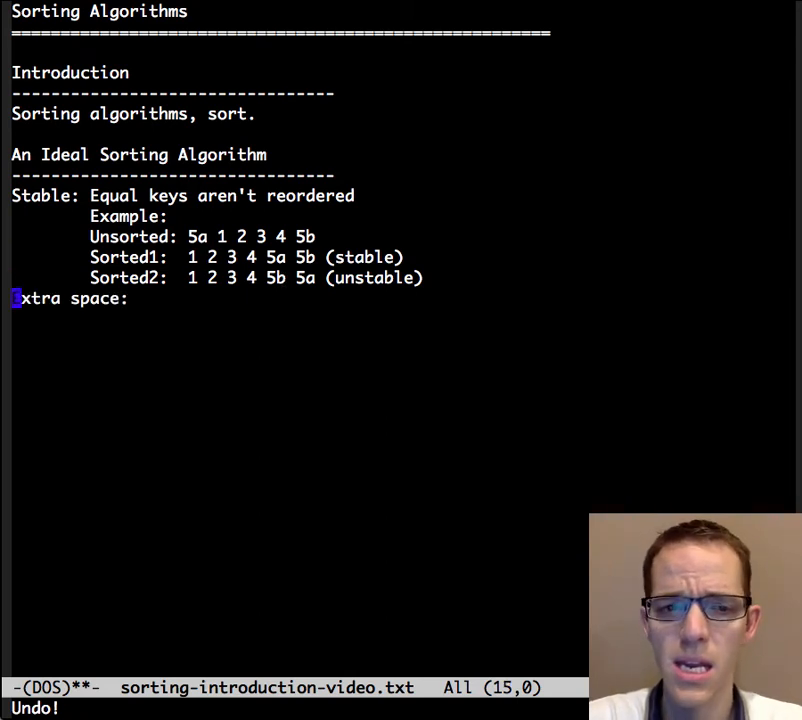
type("Operates in place, requiring O(1) extra space")
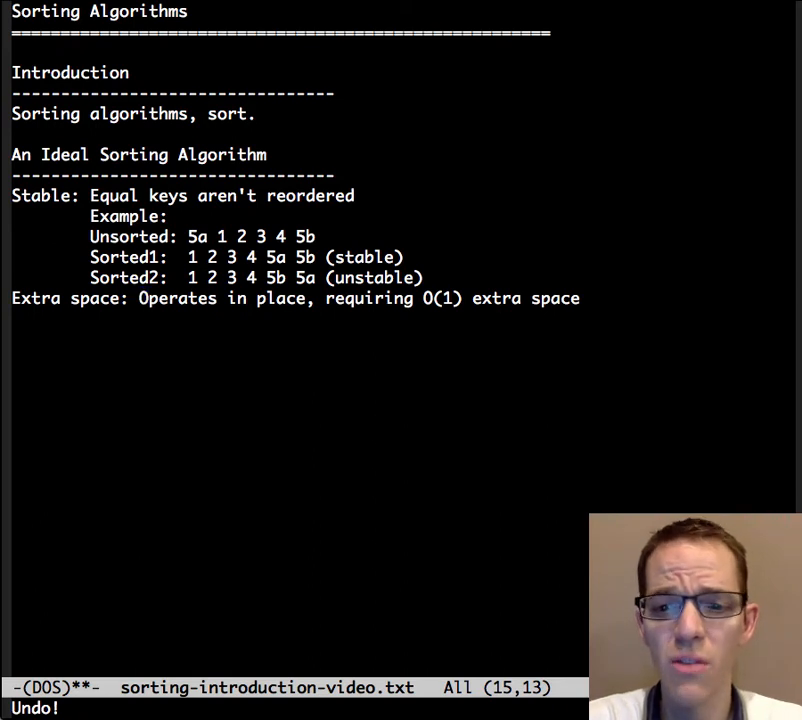
mouse_move(144, 298)
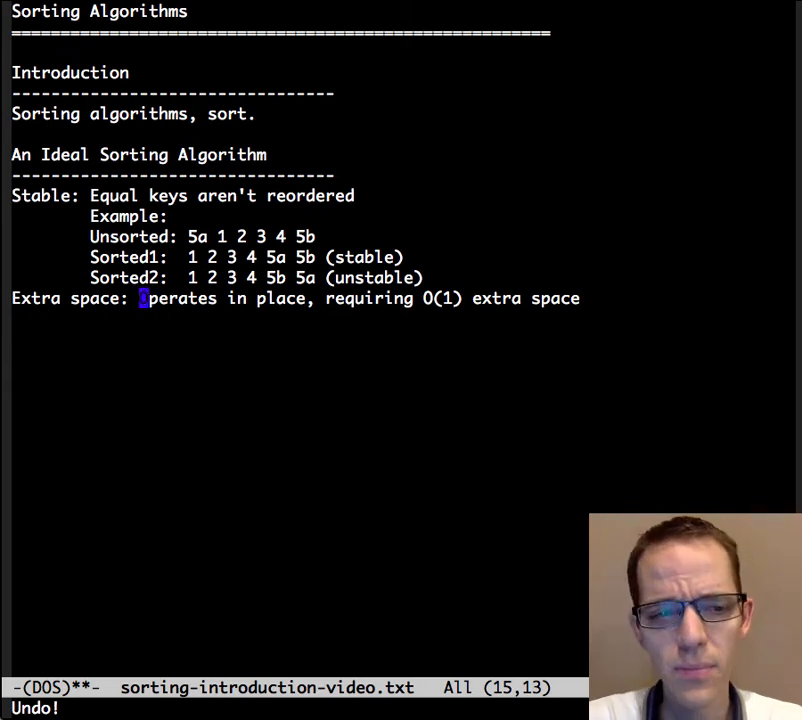
type("Worst-case O( N log N) key comparisons")
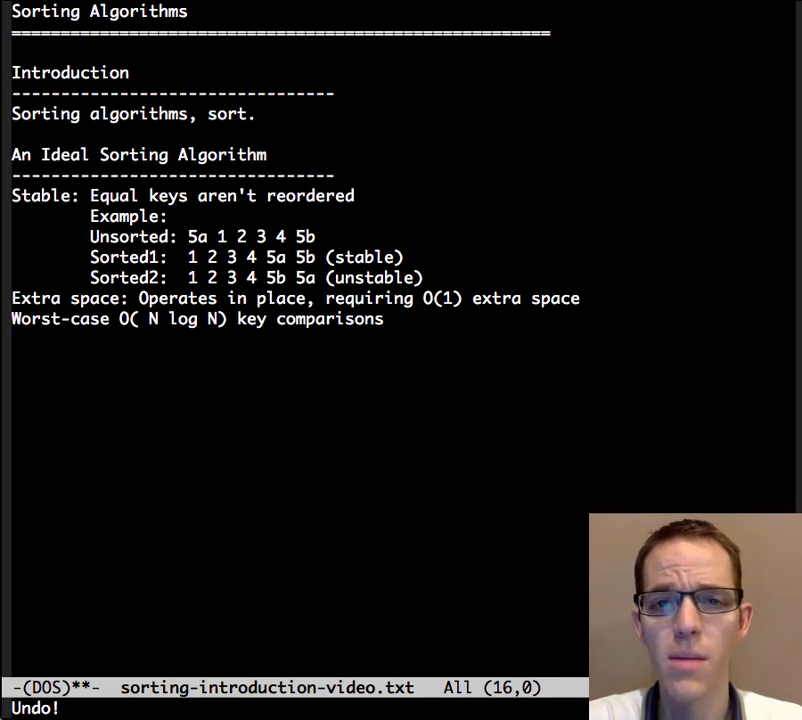
type("Worst-case O( N ) swaps")
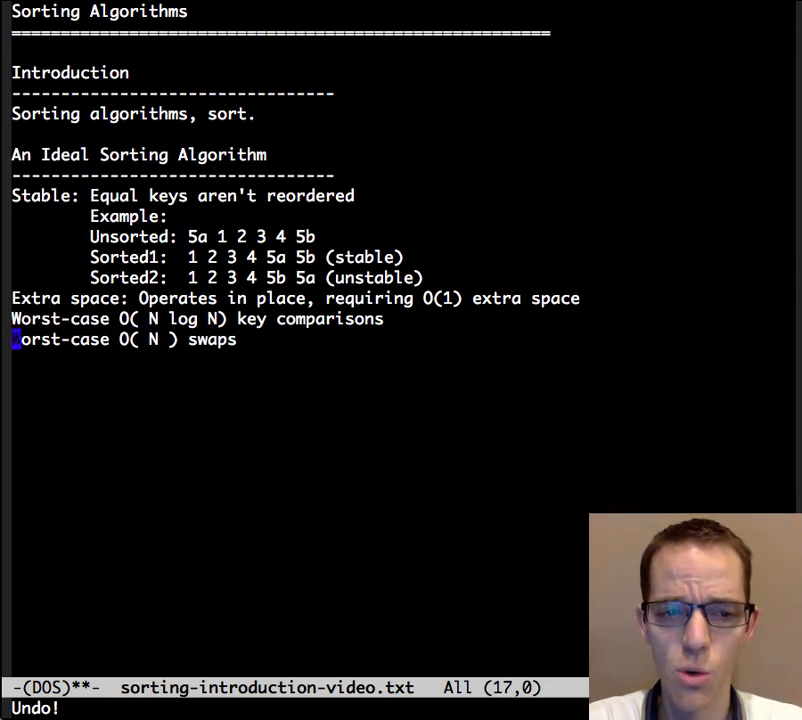
type("Adaptive:")
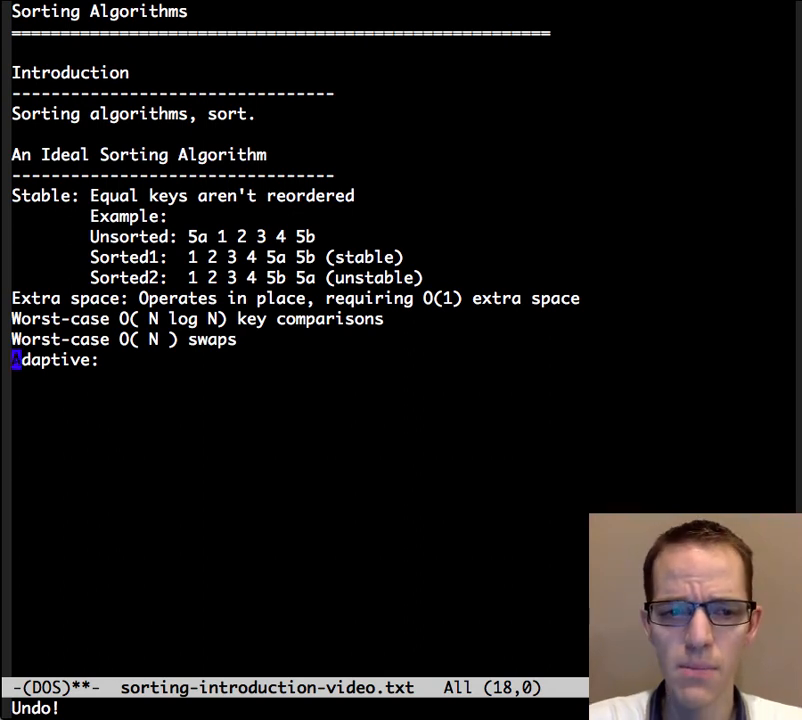
type("Speeds up to O(N) when data is nearly sorted or when there are few unique keys")
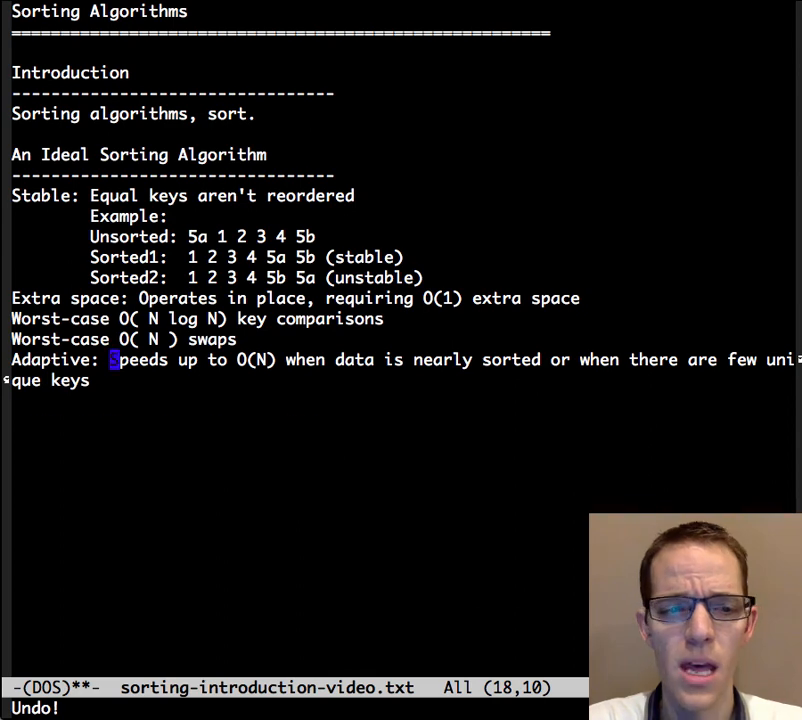
type("There is no algorithm that has all of these properties,")
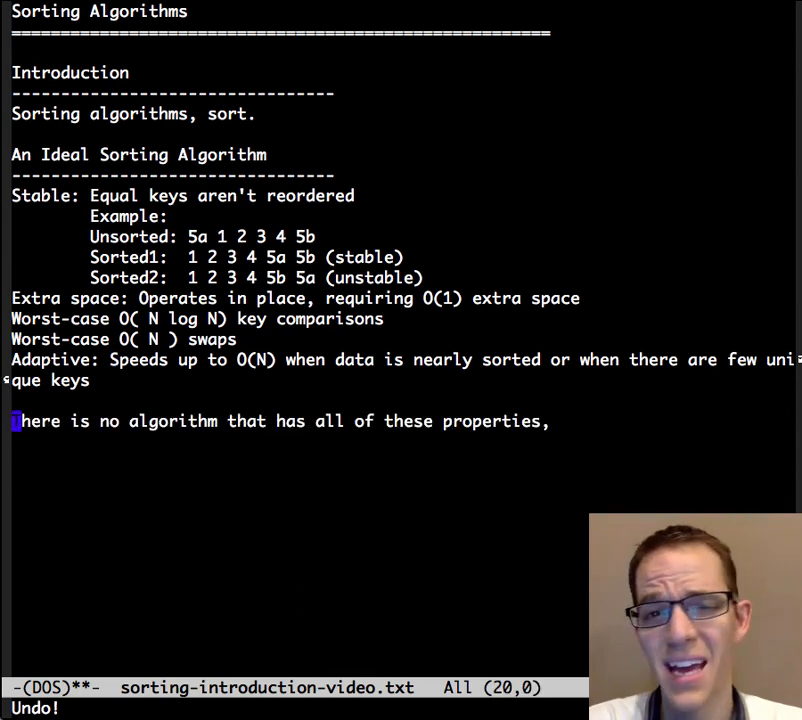